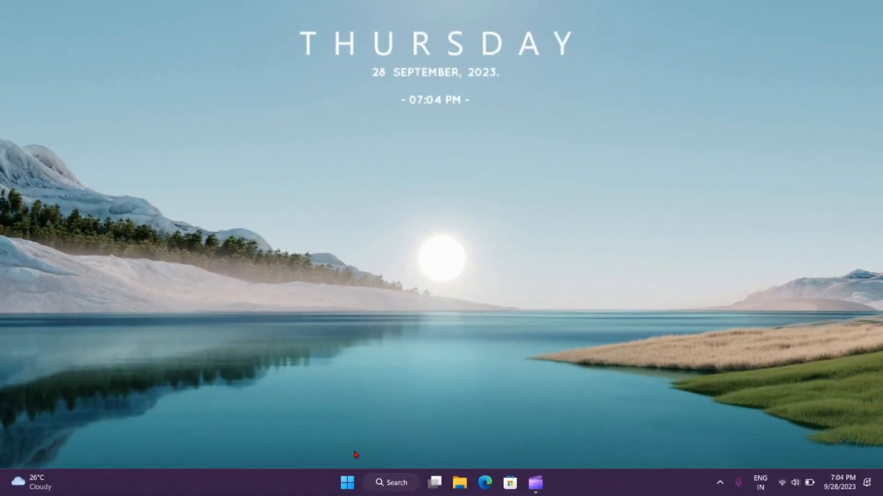
Launch Chrome from the Start menu and navigate to win-rar.com
click(346, 483)
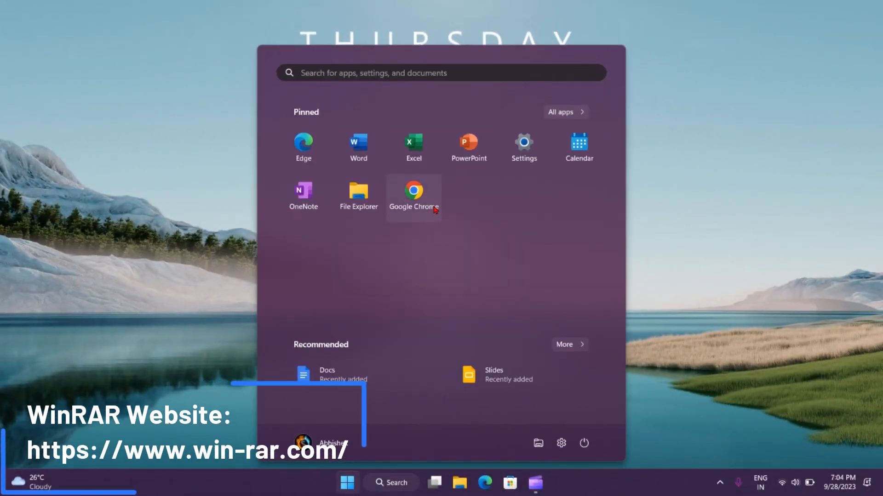
click(414, 189)
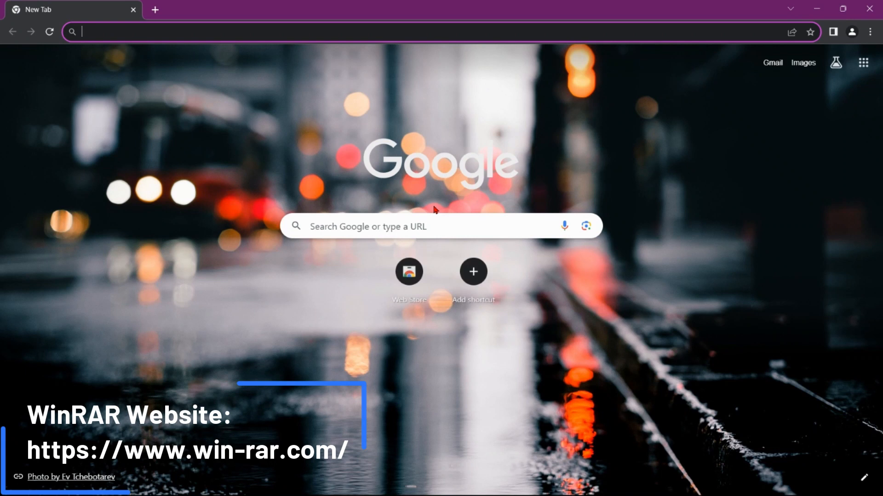
text(winr)
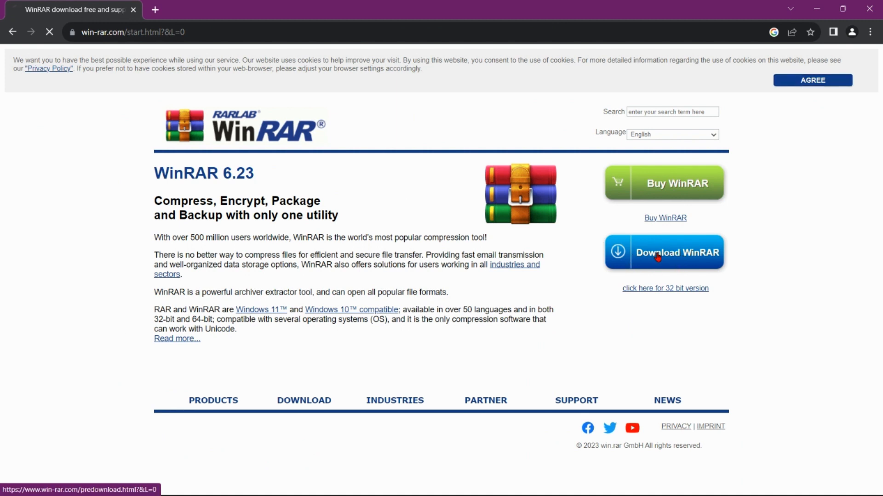
Download the WinRAR installer from the download page, retrying via the 'click here' link
click(664, 252)
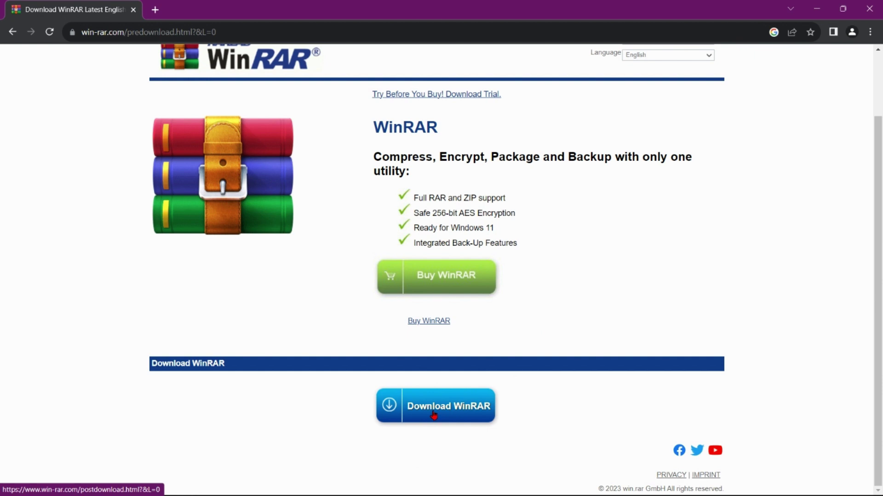
click(435, 406)
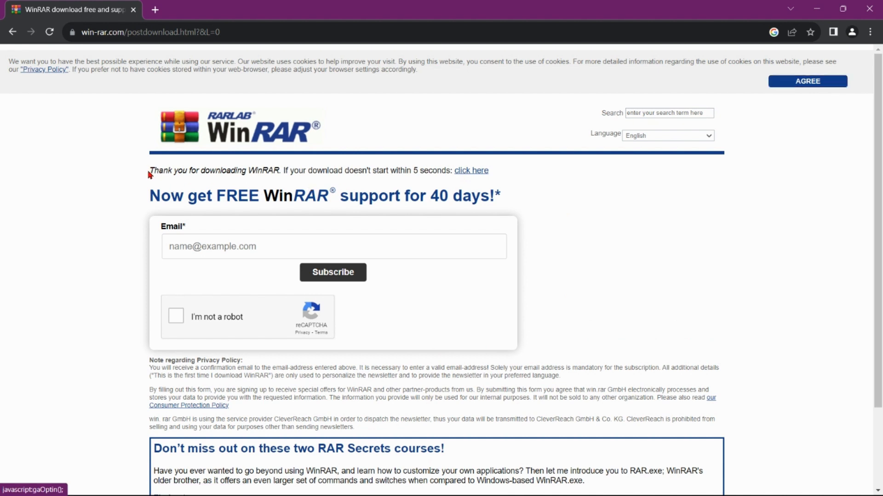
drag(149, 170, 490, 170)
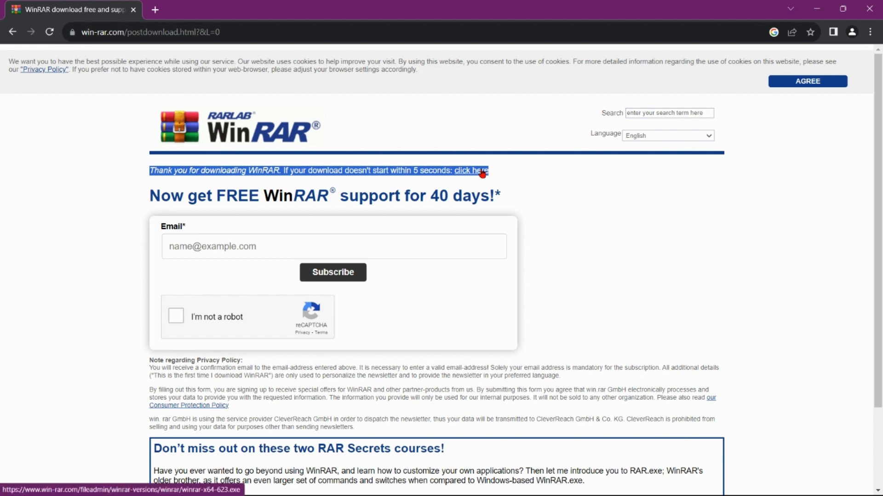
click(469, 171)
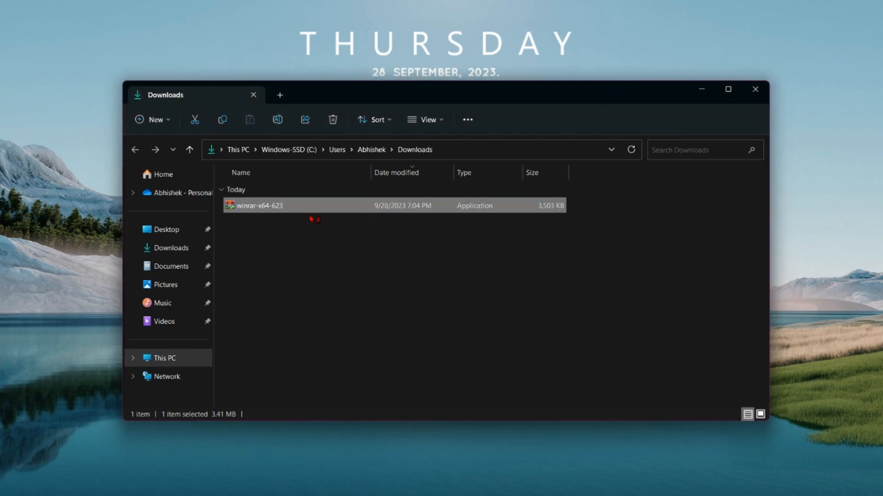
Run winrar-x64-623 from Downloads and allow it through the UAC prompt
double_click(260, 206)
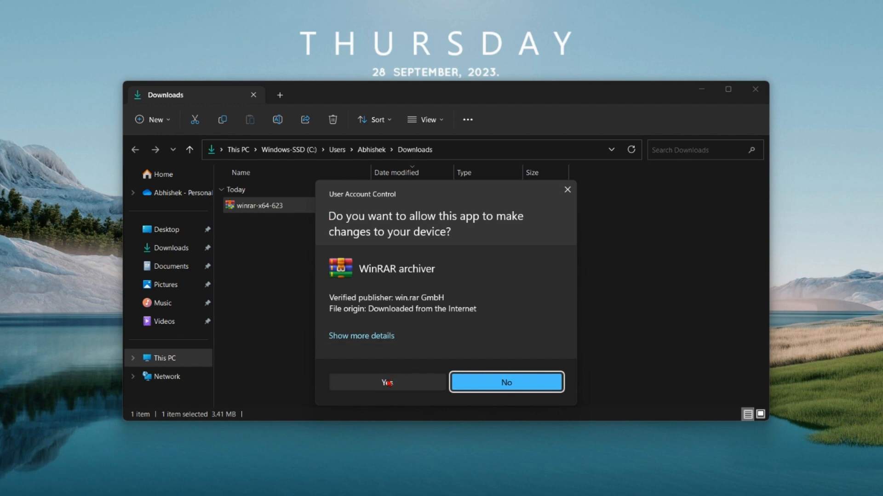
click(386, 382)
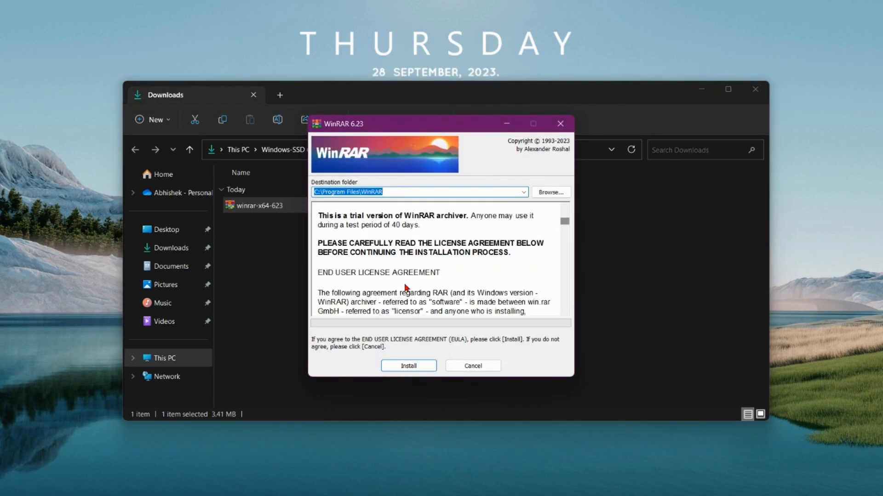
mouse_move(445, 290)
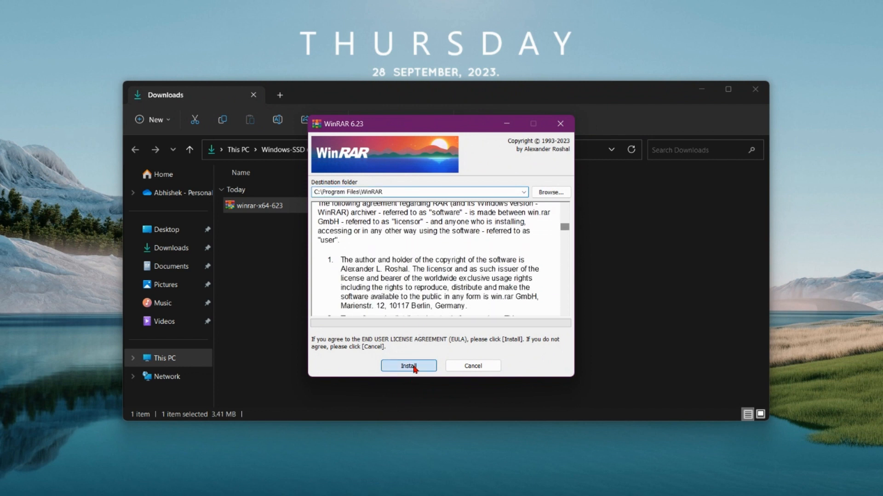
Install WinRAR with default file associations, finish setup and close the shortcuts folder
click(408, 366)
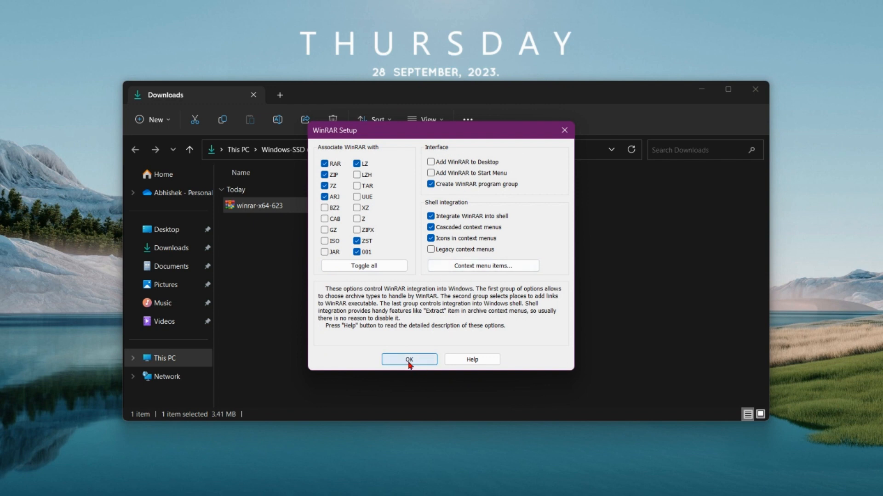
click(409, 359)
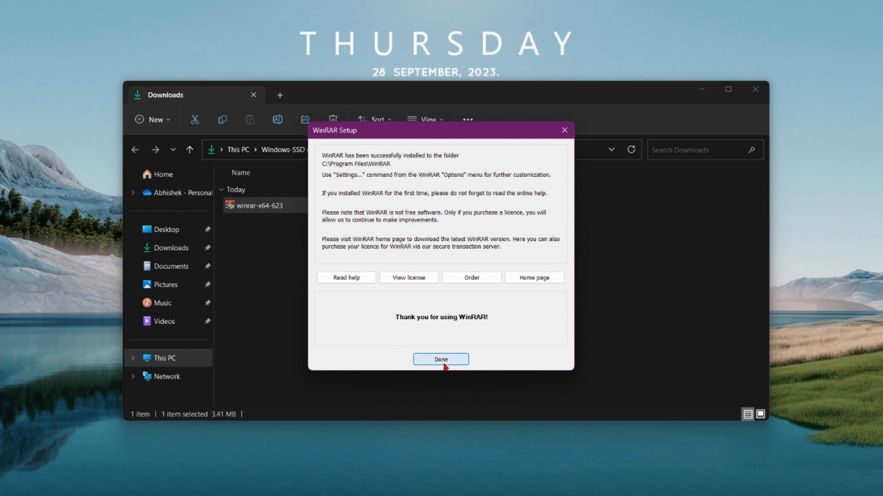
click(442, 360)
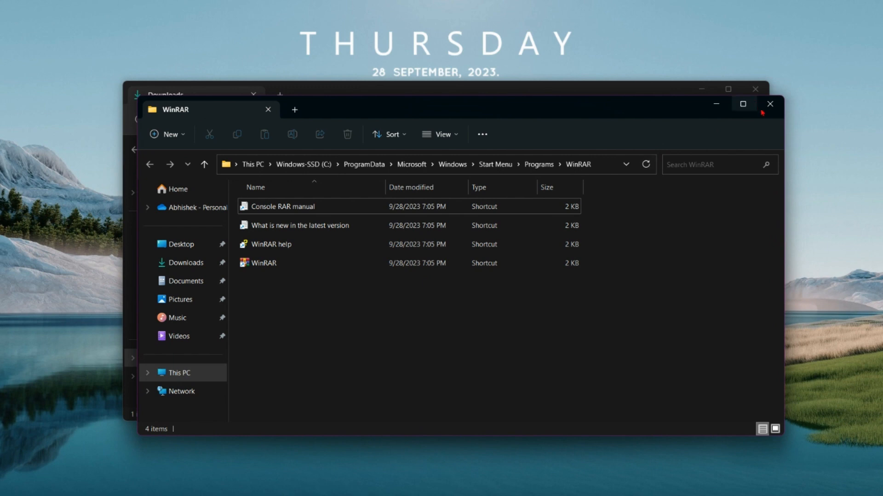
click(769, 103)
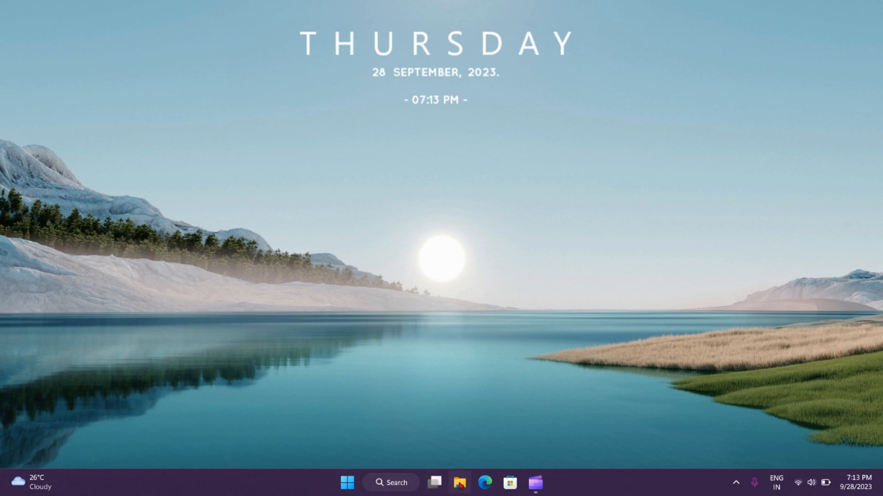
Open the screen-recording .rar archive from Downloads in WinRAR, listing its WEBM file
click(461, 482)
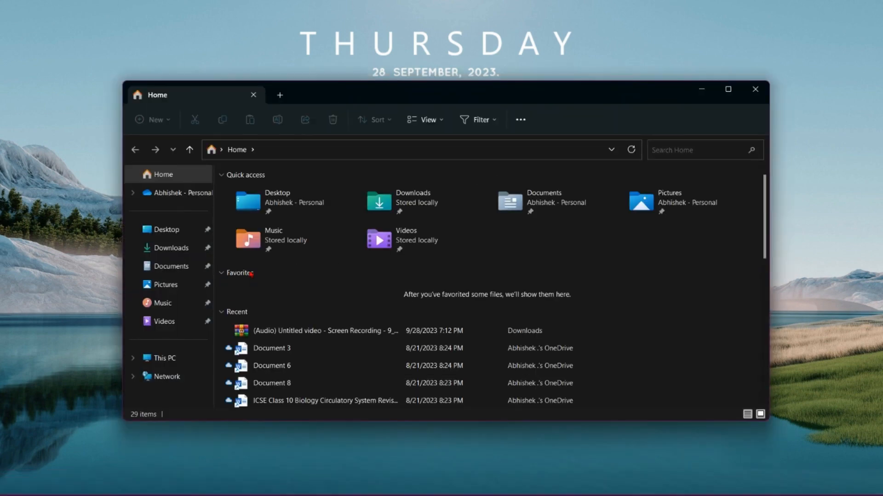
click(171, 248)
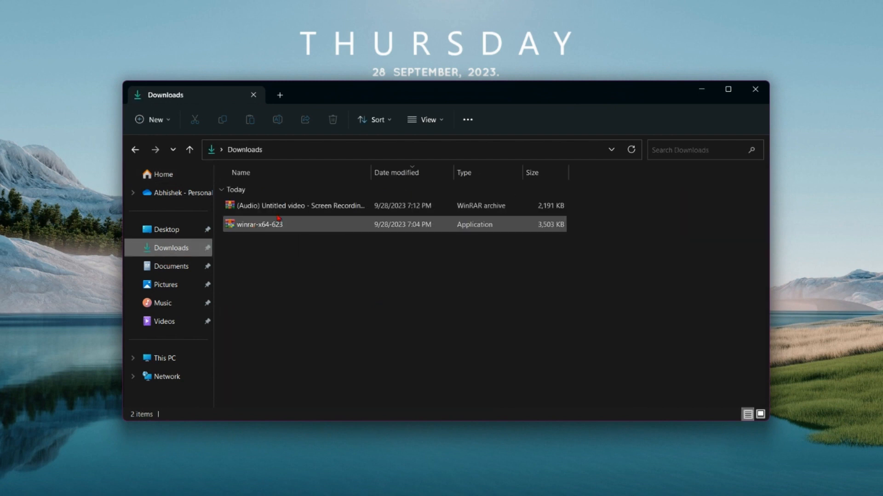
click(309, 205)
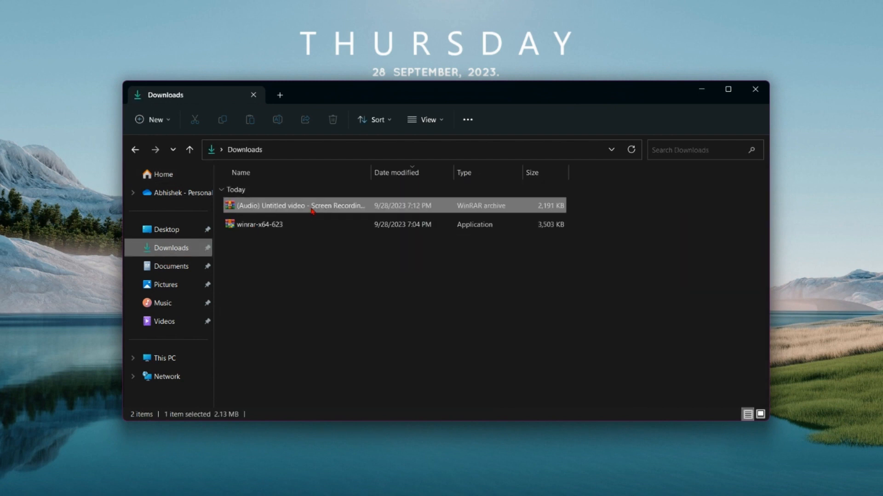
right_click(312, 206)
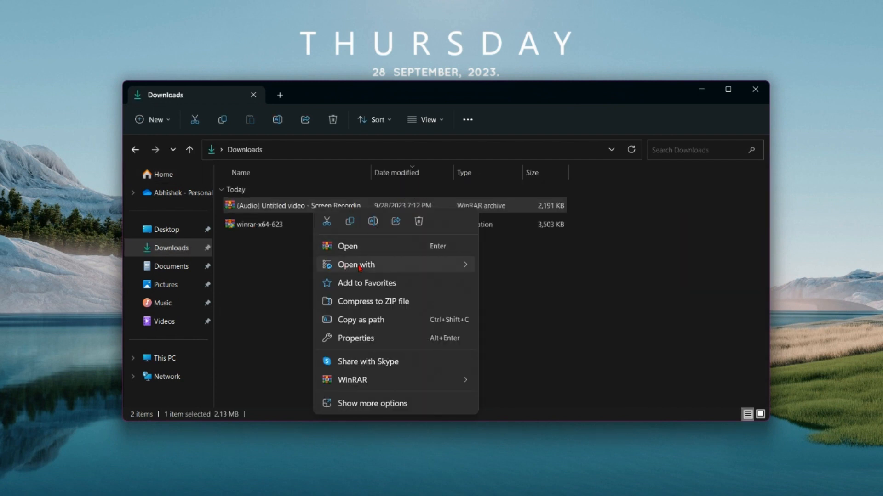
click(428, 265)
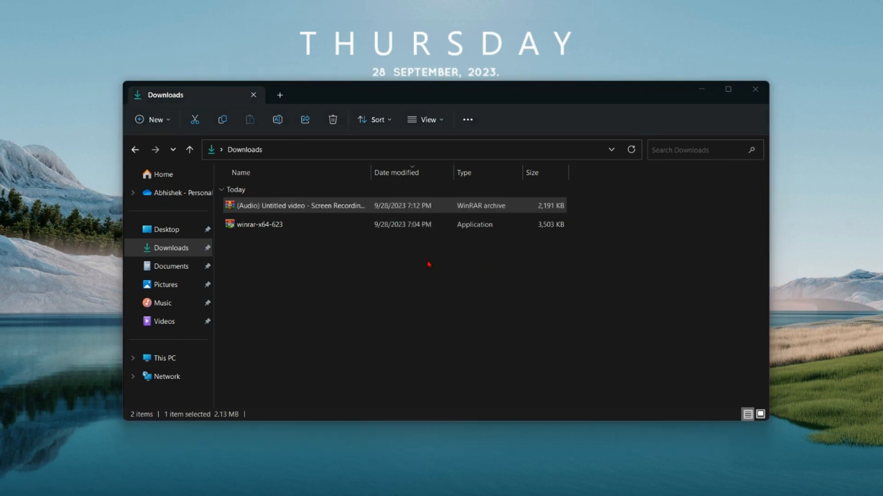
double_click(298, 206)
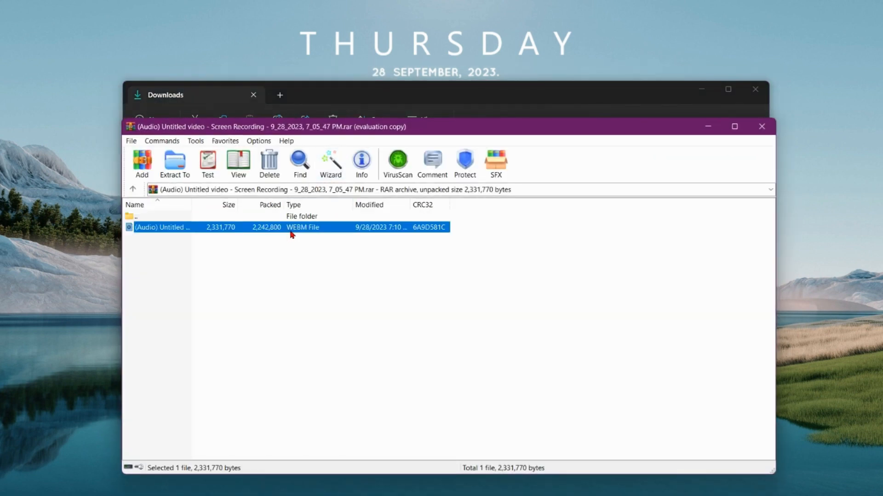
mouse_move(332, 138)
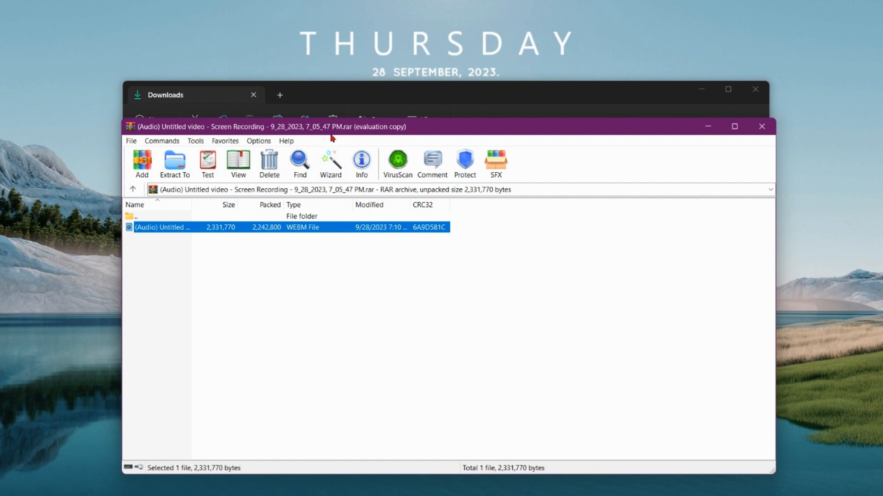
mouse_move(761, 125)
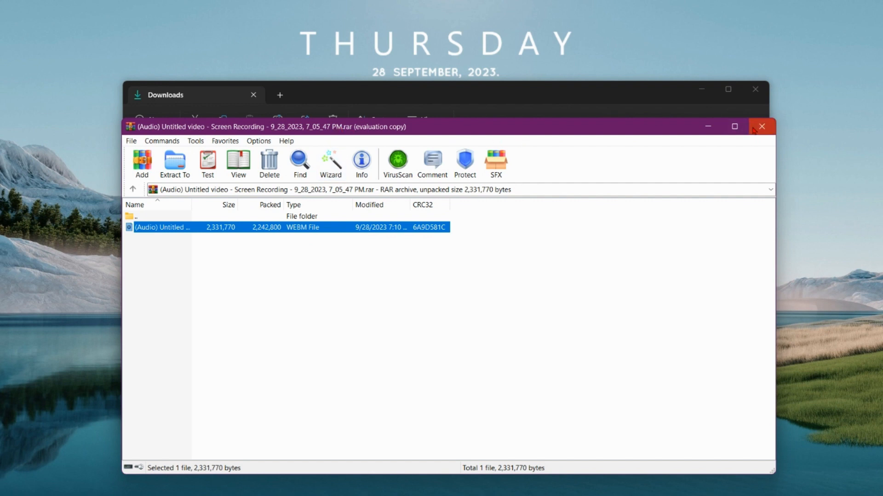